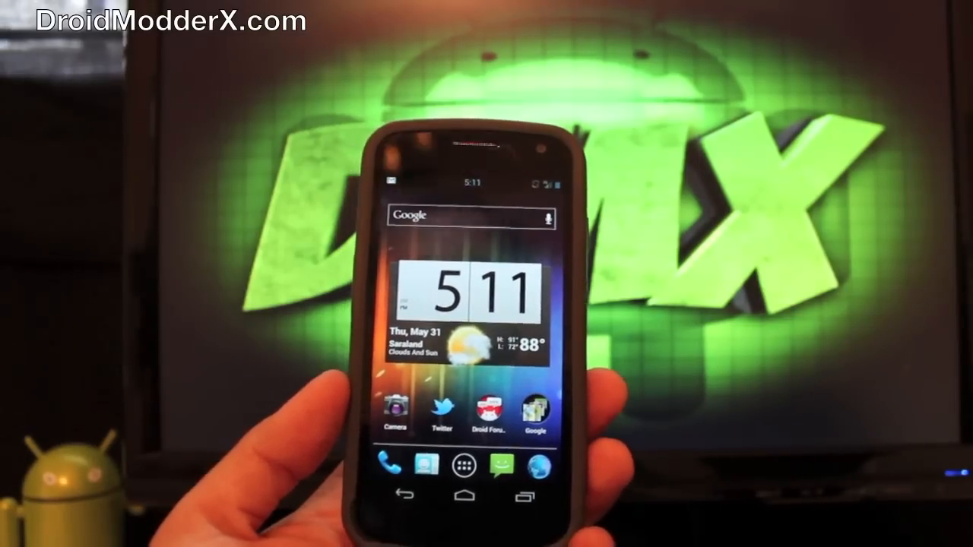
Bring up the phone's Settings list and scroll through its personal and system sections.
{"action": "left_click", "coordinate": [465, 465]}
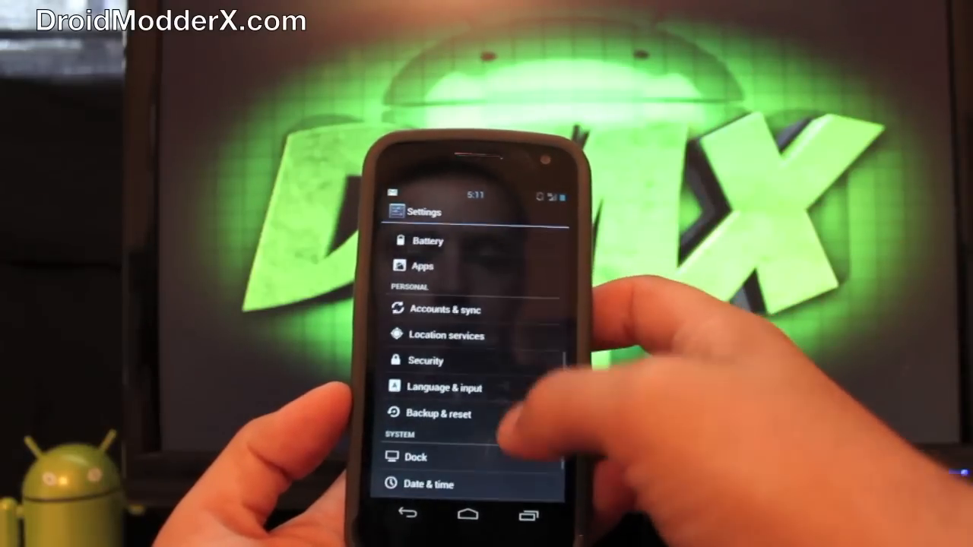
{"action": "scroll", "scroll_direction": "down", "scroll_amount": 3}
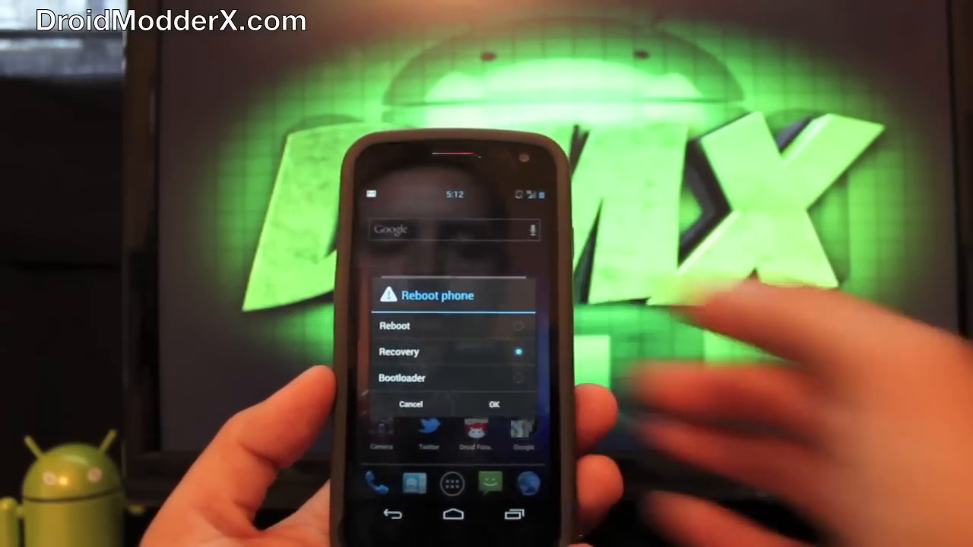
Confirm Recovery as the reboot target so the phone restarts into TWRP.
{"action": "left_click", "coordinate": [493, 404]}
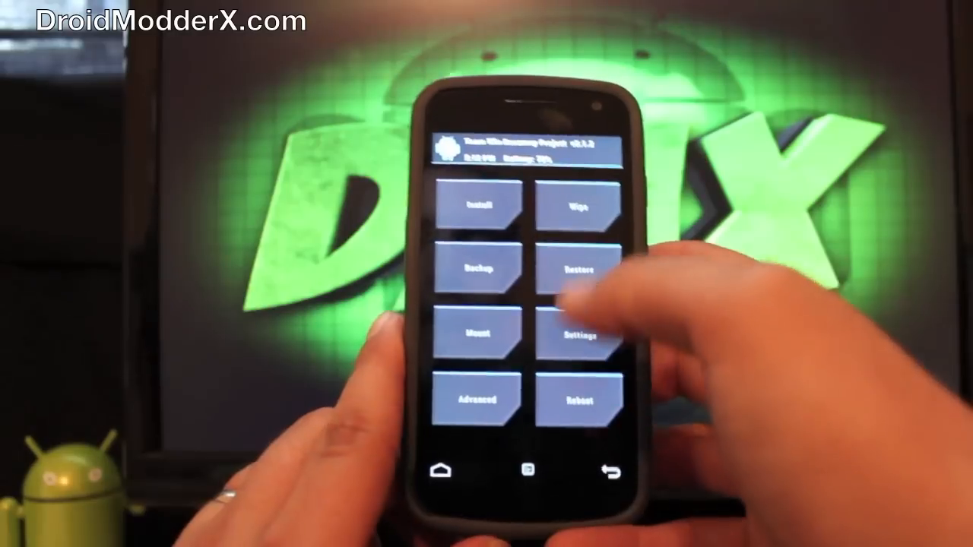
Wipe the phone in TWRP before flashing, then start the Install zip browser.
{"action": "left_click", "coordinate": [579, 207]}
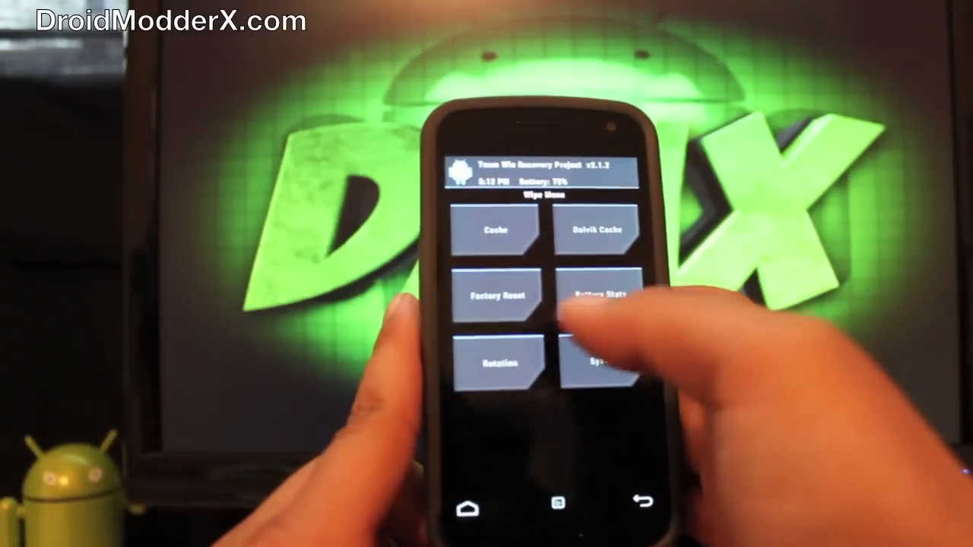
{"action": "left_click", "coordinate": [495, 295]}
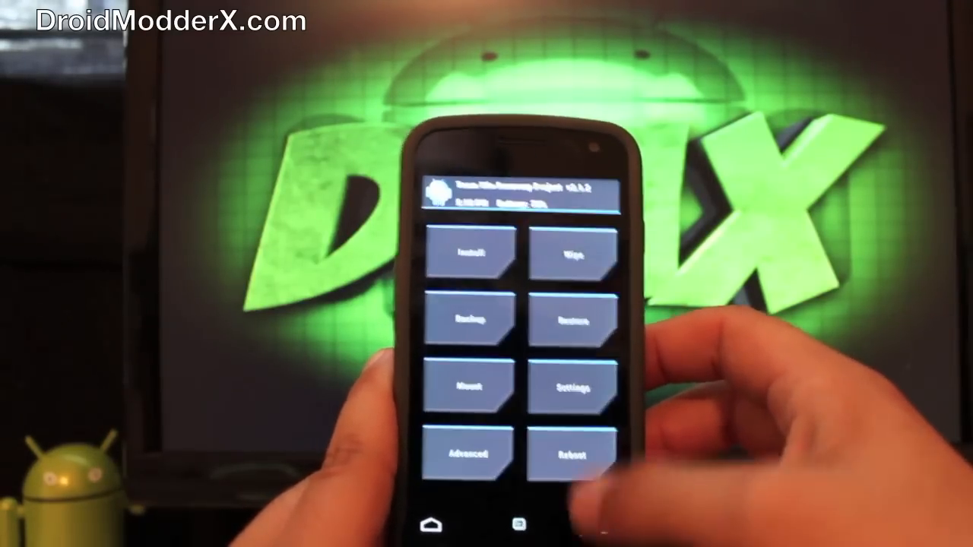
{"action": "left_click", "coordinate": [470, 254]}
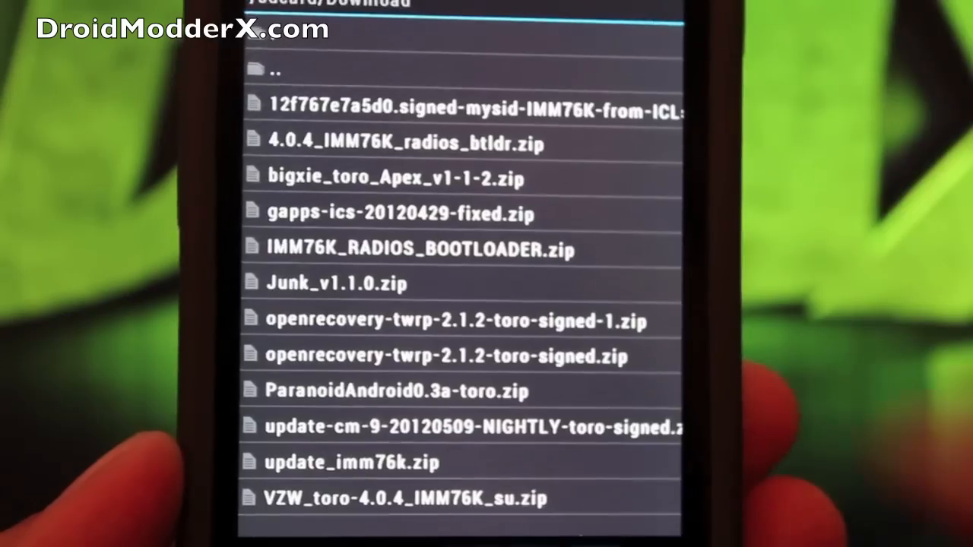
Choose VZW_toro-4.0.4_IMM76K_su.zip from /sdcard/Download for flashing.
{"action": "left_click", "coordinate": [350, 462]}
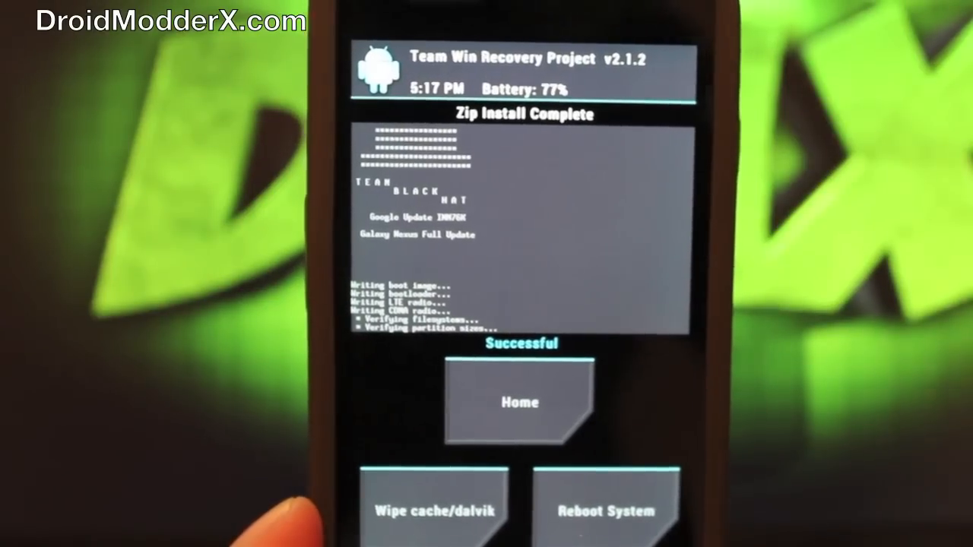
Reboot the system from the Zip Install Complete screen into the new Android.
{"action": "left_click", "coordinate": [605, 511]}
{"action": "type", "text": "S"}
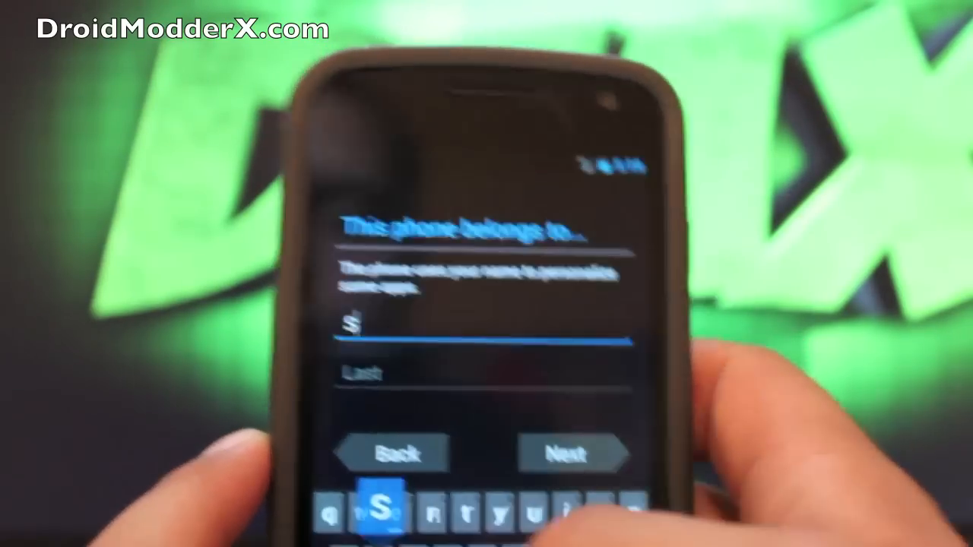
Enter the owner's name 'hanrnes' on the setup page and continue to the next step.
{"action": "type", "text": "hane Dta"}
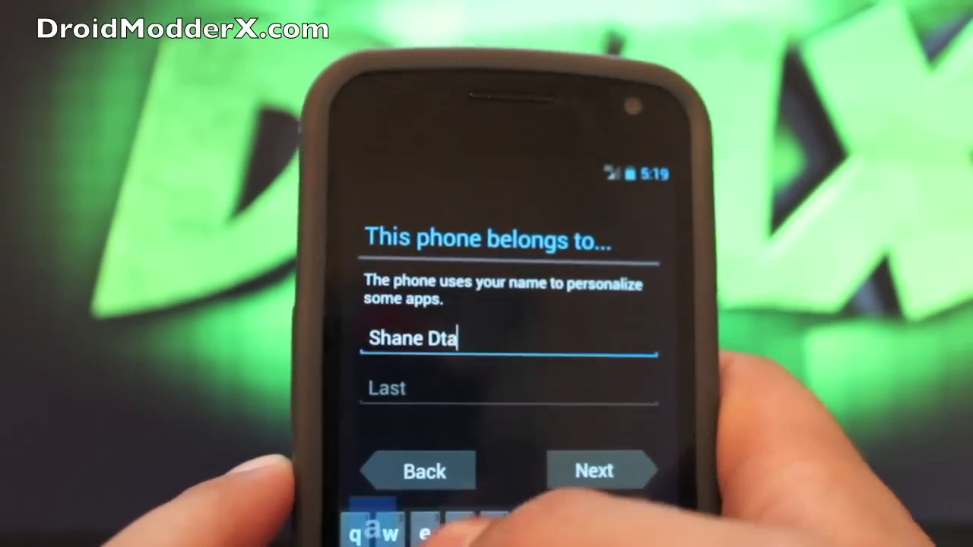
{"action": "type", "text": "rnes"}
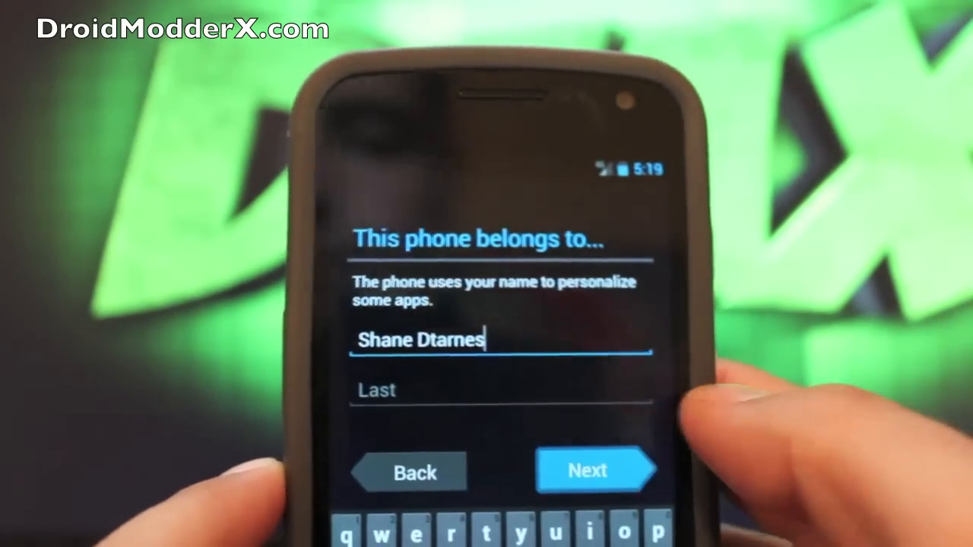
{"action": "left_click", "coordinate": [596, 471]}
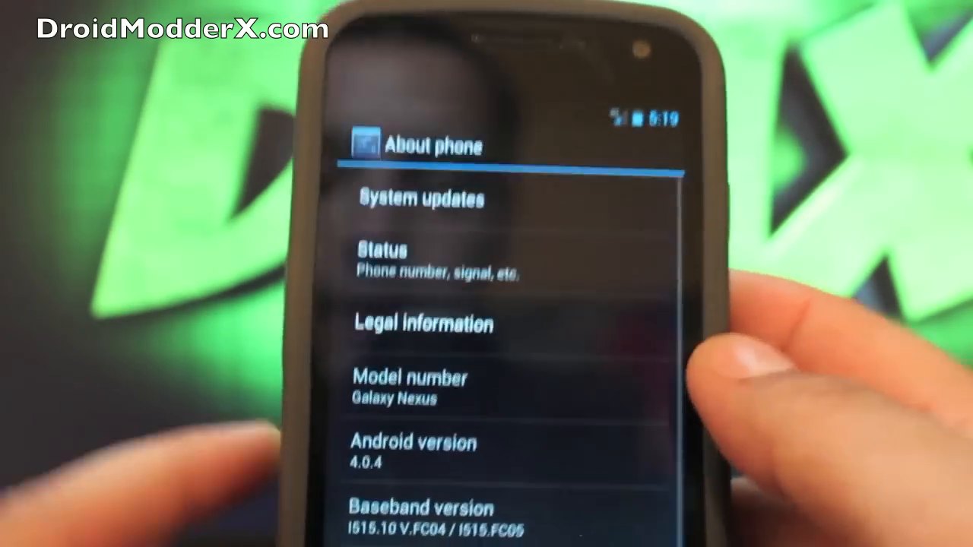
Scroll About phone down to Android version 4.0.4, kernel 3.0.8 and build IMM76K.
{"action": "scroll", "scroll_direction": "down", "scroll_amount": 3}
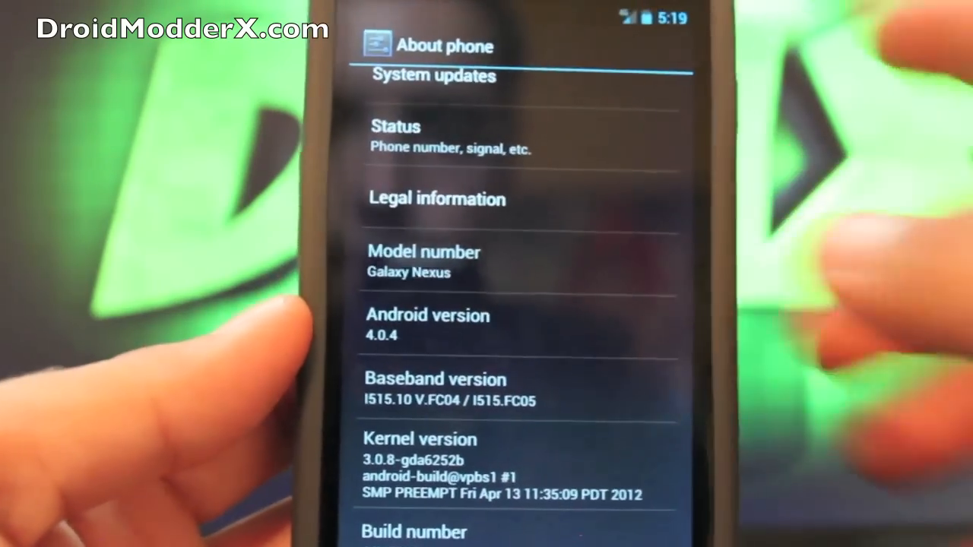
{"action": "scroll", "scroll_direction": "down", "scroll_amount": 3}
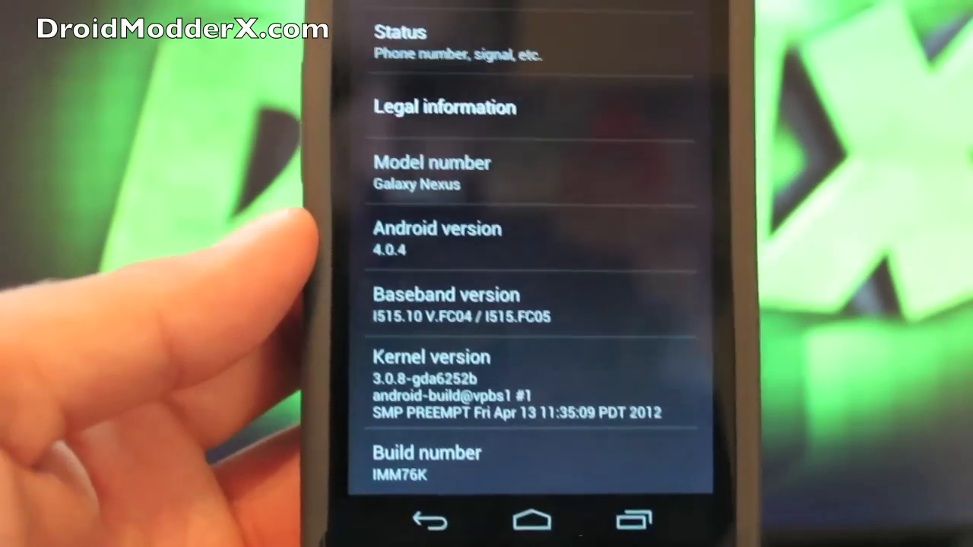